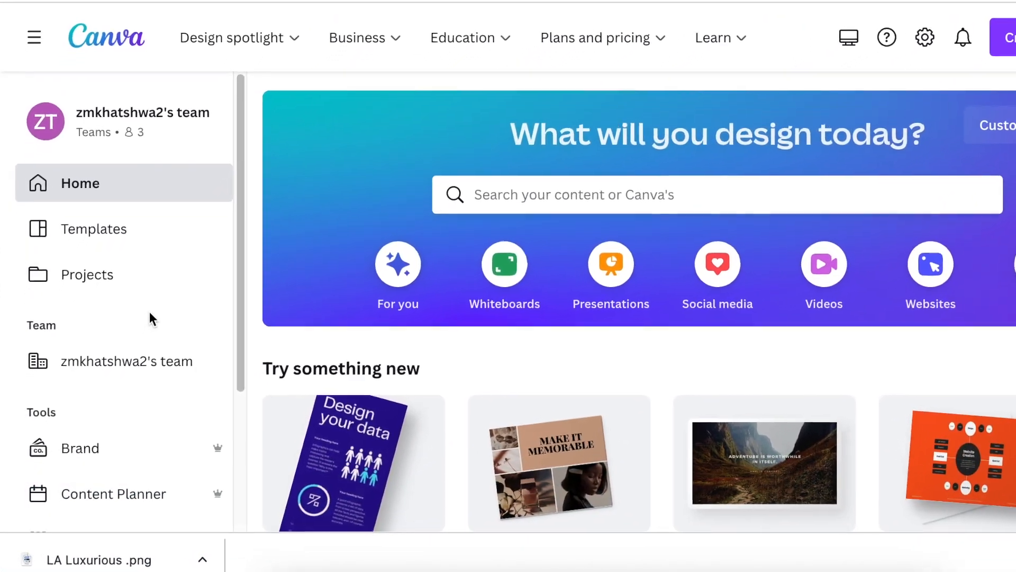
- Open Canva's Smartmockups library and browse its Technology, Trending and New mockups
{"action": "scroll", "scroll_direction": "down", "scroll_amount": 3}
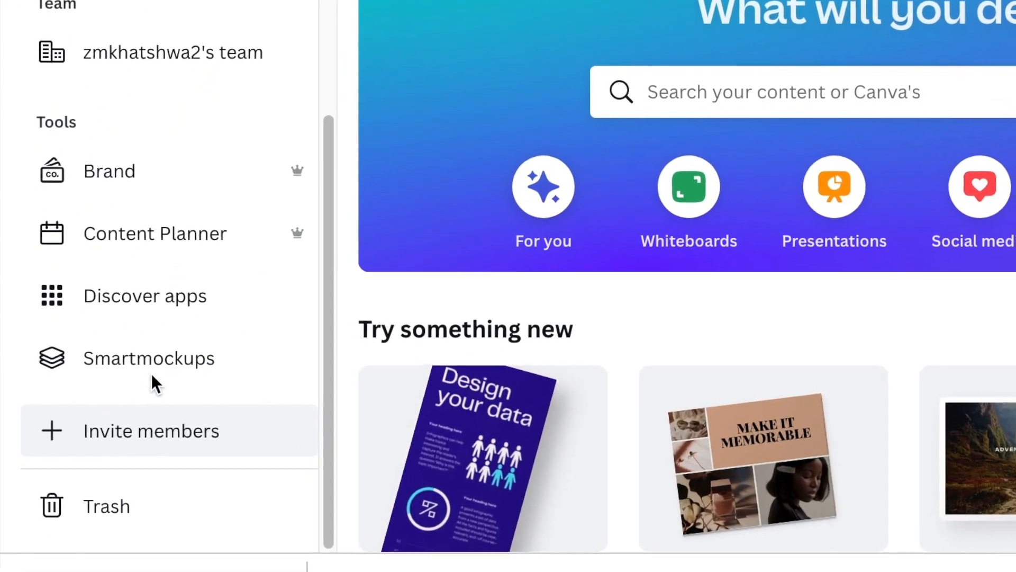
{"action": "left_click", "coordinate": [149, 358]}
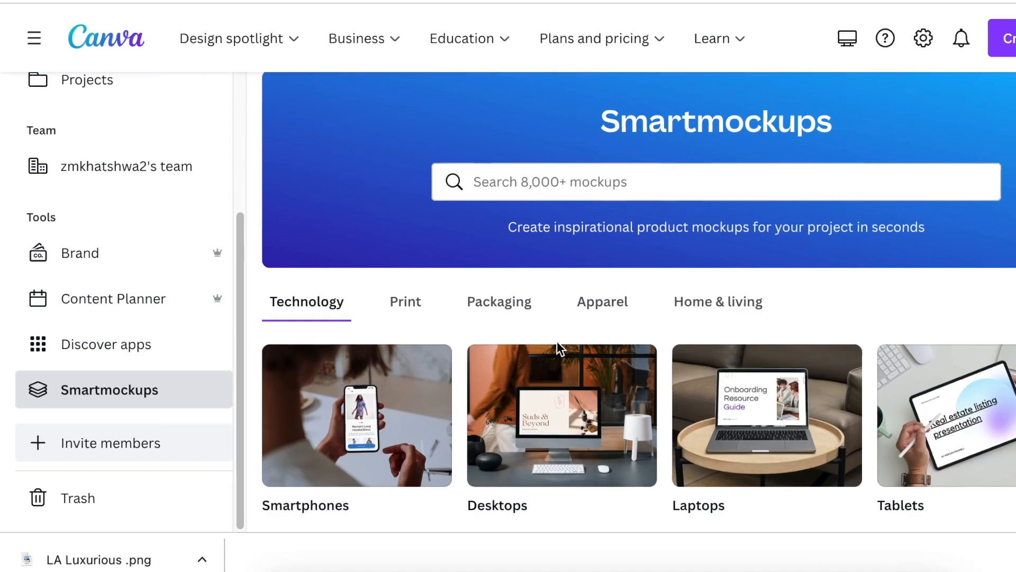
{"action": "scroll", "scroll_direction": "down", "scroll_amount": 3}
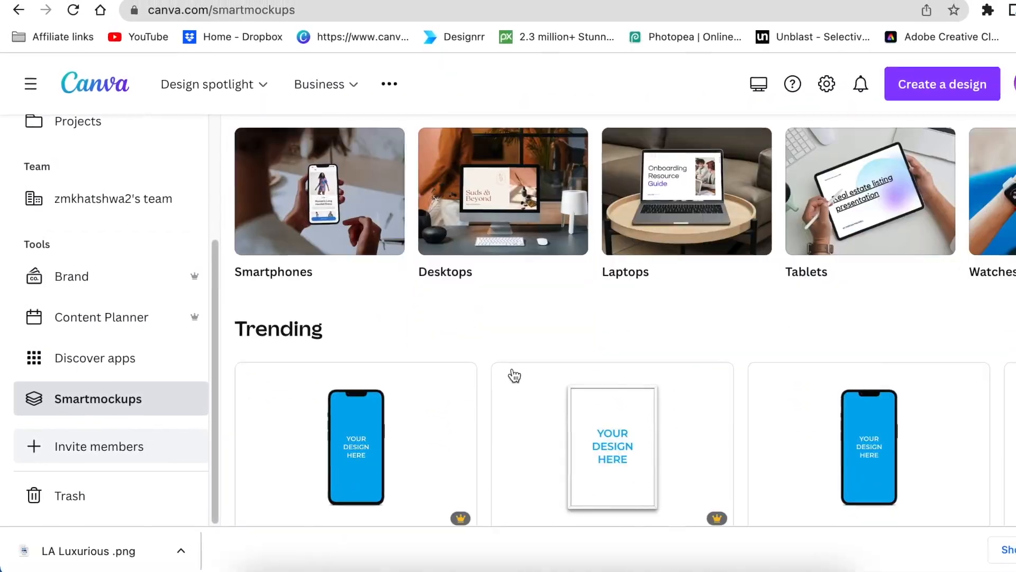
{"action": "scroll", "scroll_direction": "down", "scroll_amount": 3}
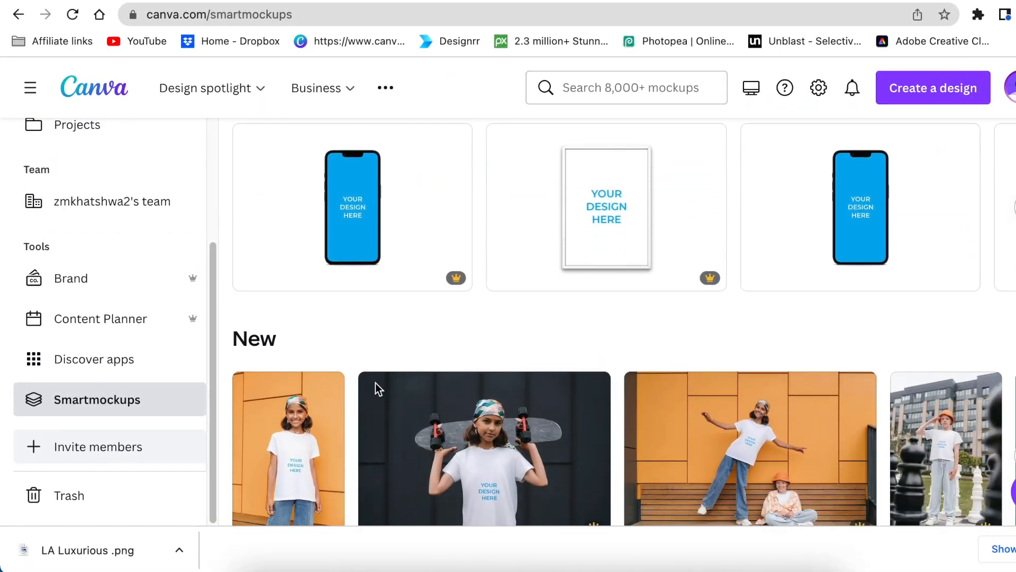
{"action": "scroll", "scroll_direction": "down", "scroll_amount": 3}
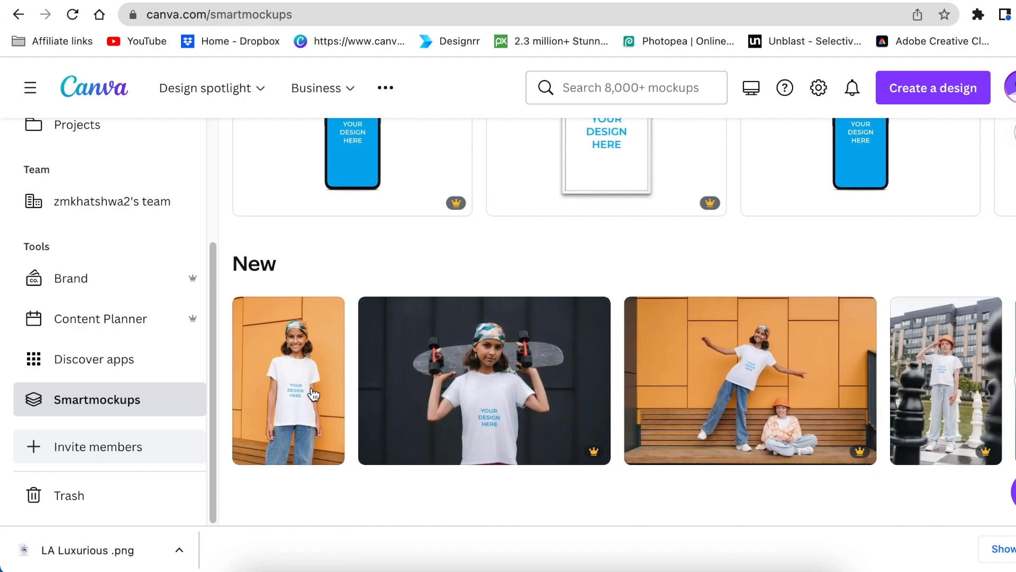
{"action": "mouse_move", "coordinate": [581, 404]}
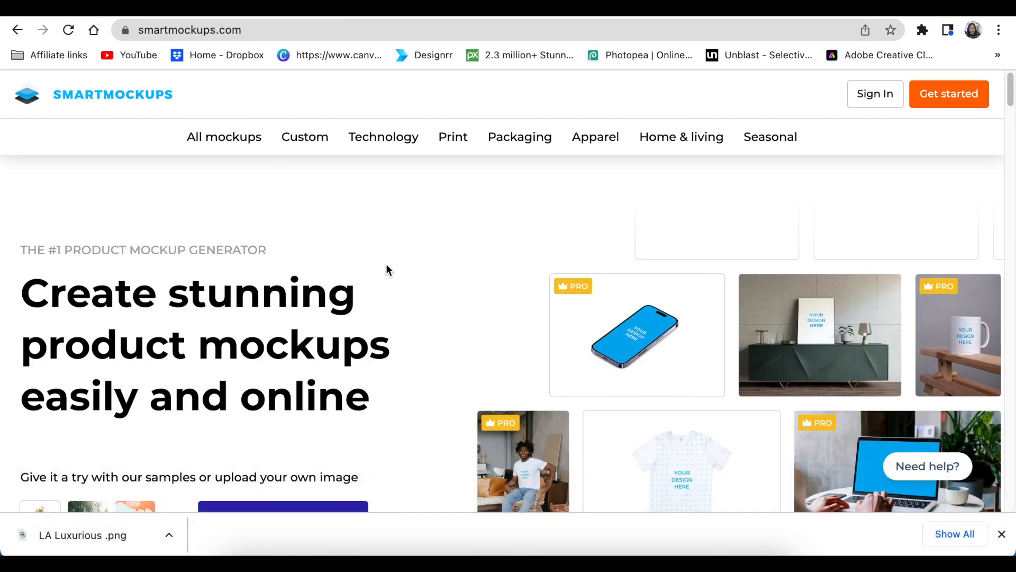
{"action": "scroll", "scroll_direction": "down", "scroll_amount": 3}
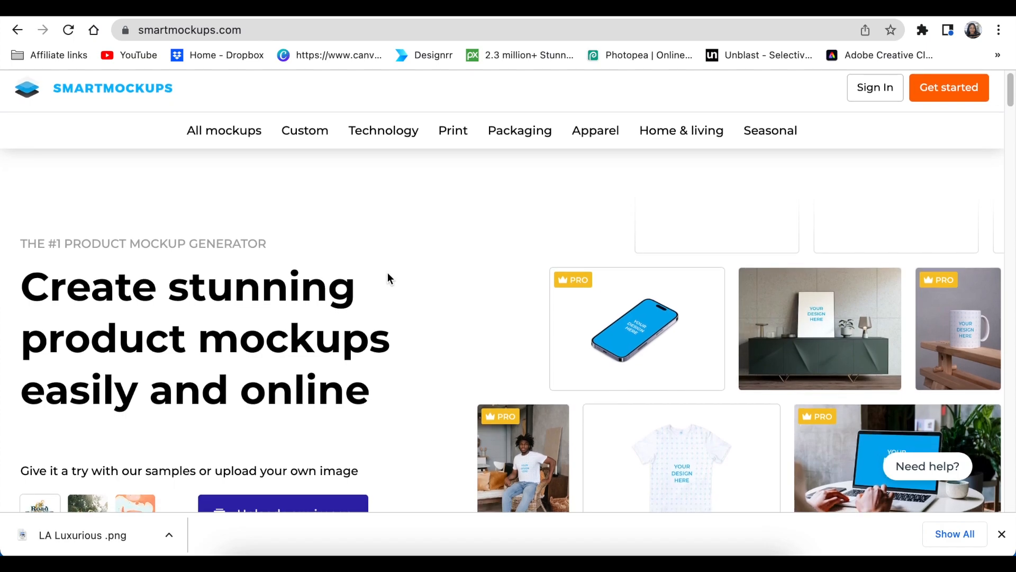
{"action": "mouse_move", "coordinate": [384, 277]}
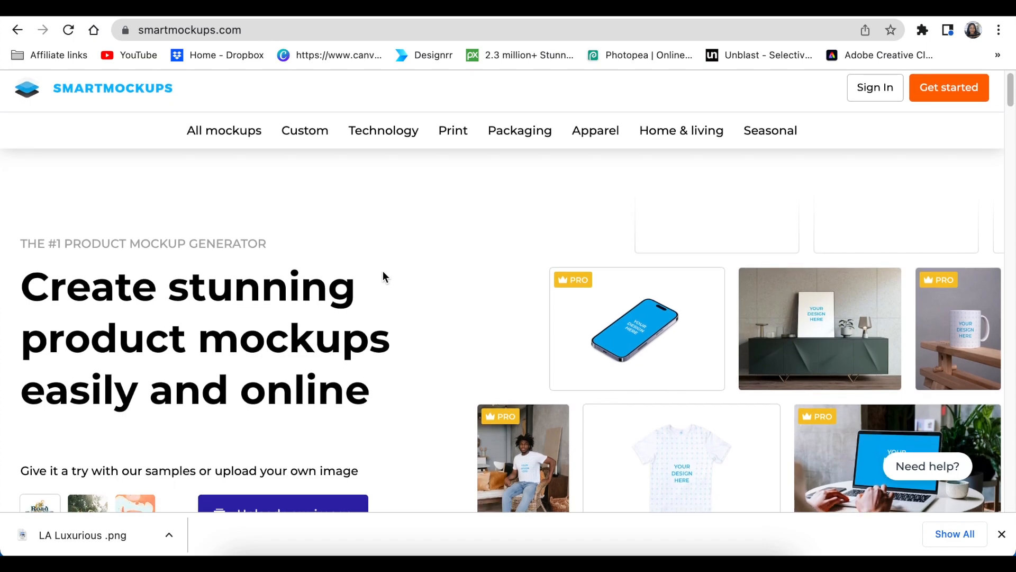
{"action": "scroll", "scroll_direction": "down", "scroll_amount": 3}
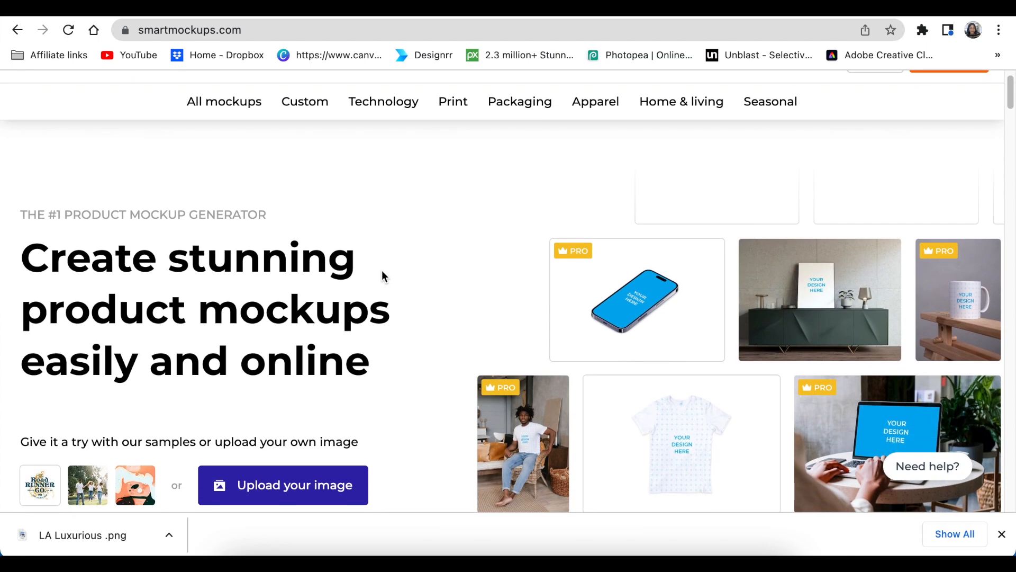
{"action": "scroll", "scroll_direction": "down", "scroll_amount": 3}
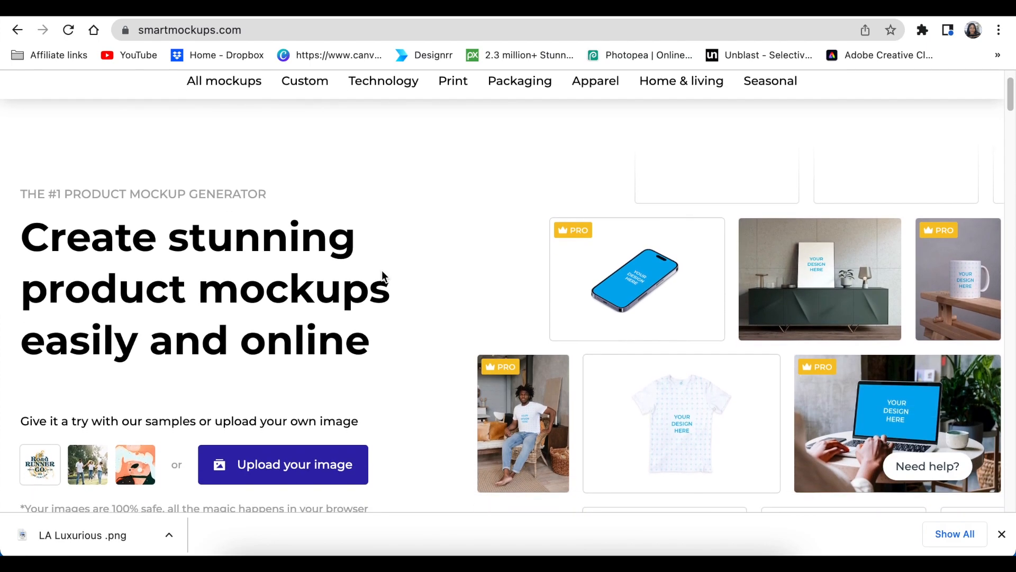
{"action": "scroll", "scroll_direction": "down", "scroll_amount": 3}
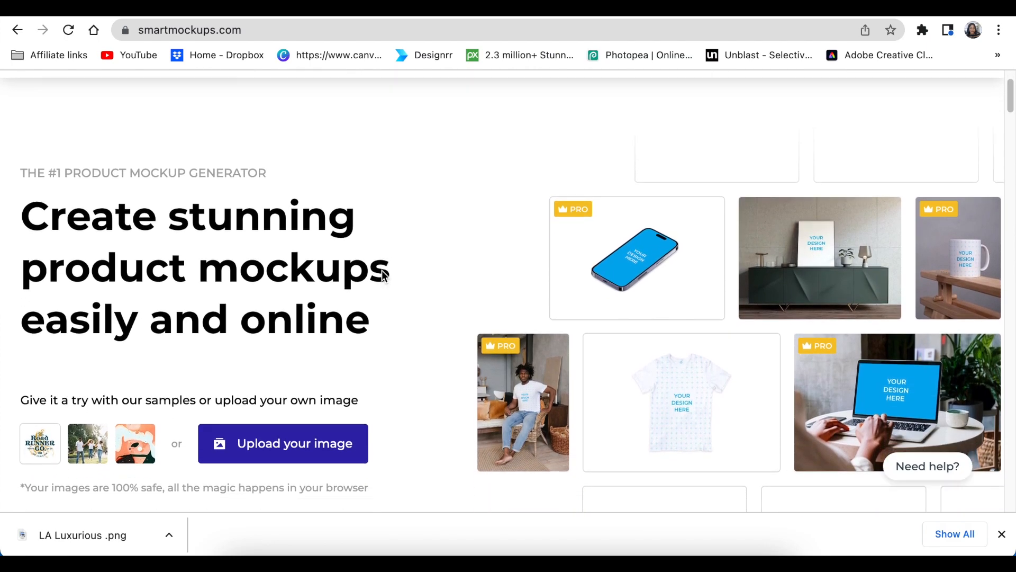
{"action": "scroll", "scroll_direction": "down", "scroll_amount": 3}
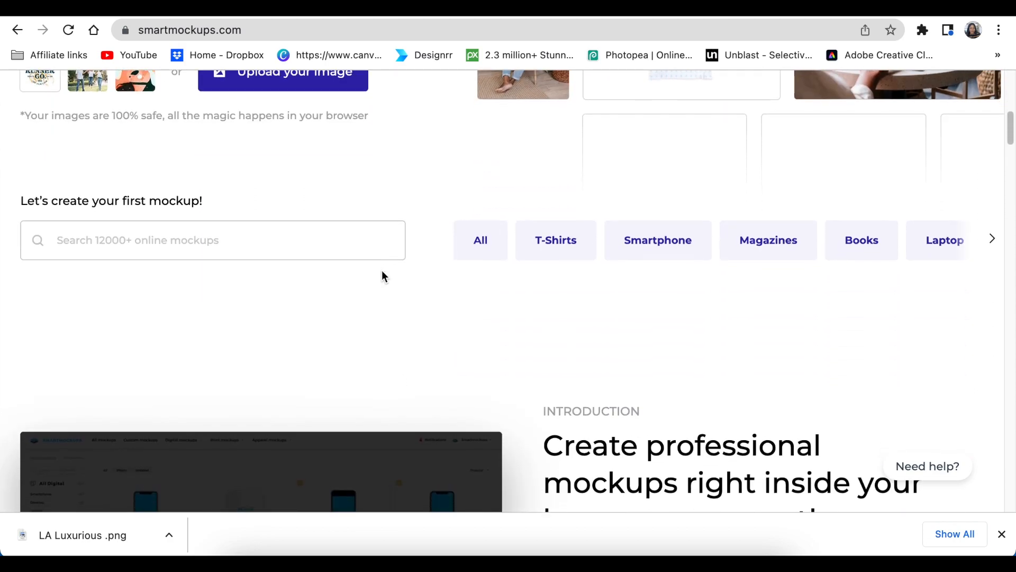
{"action": "scroll", "scroll_direction": "down", "scroll_amount": 3}
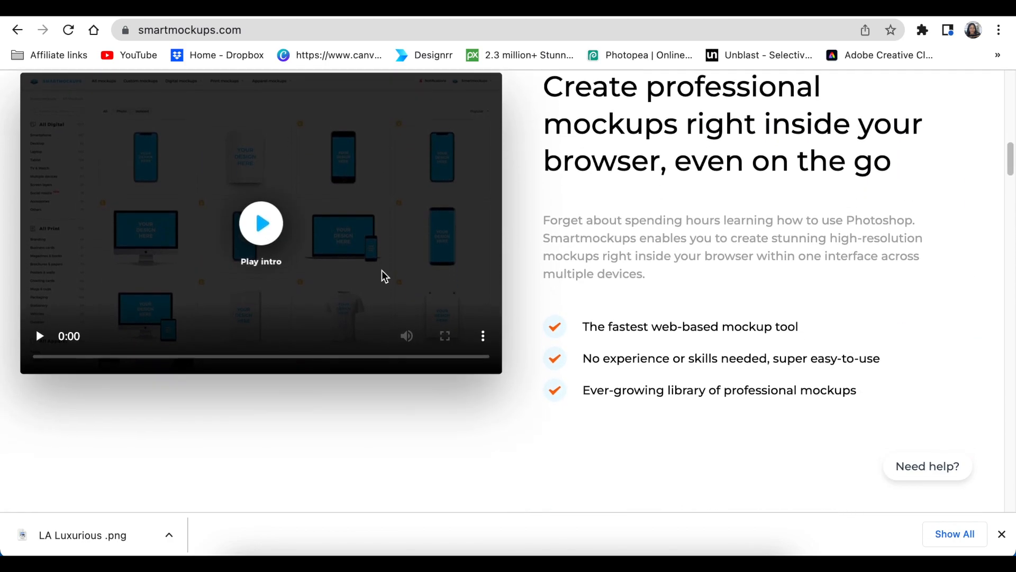
{"action": "scroll", "scroll_direction": "down", "scroll_amount": 3}
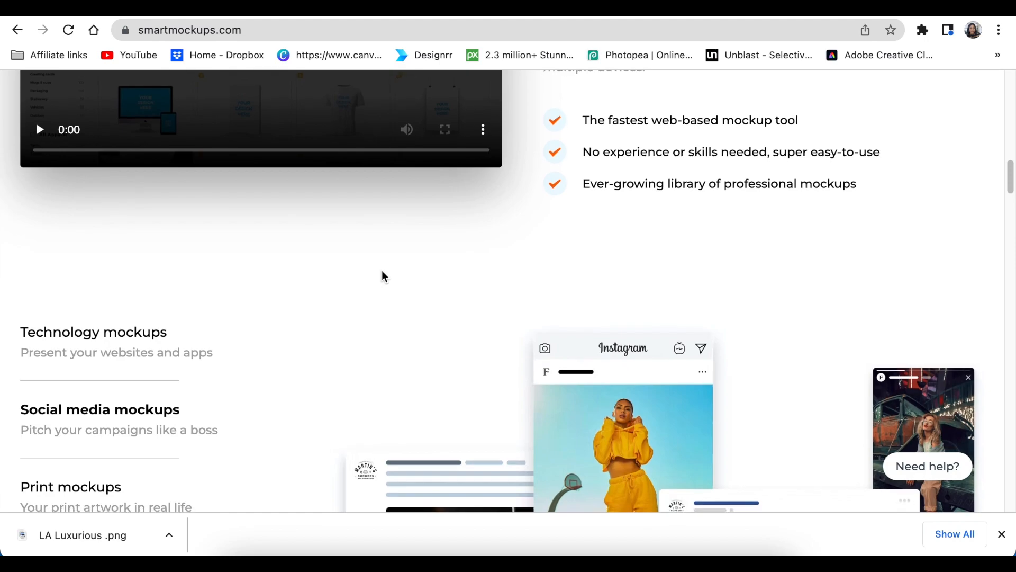
{"action": "scroll", "scroll_direction": "down", "scroll_amount": 3}
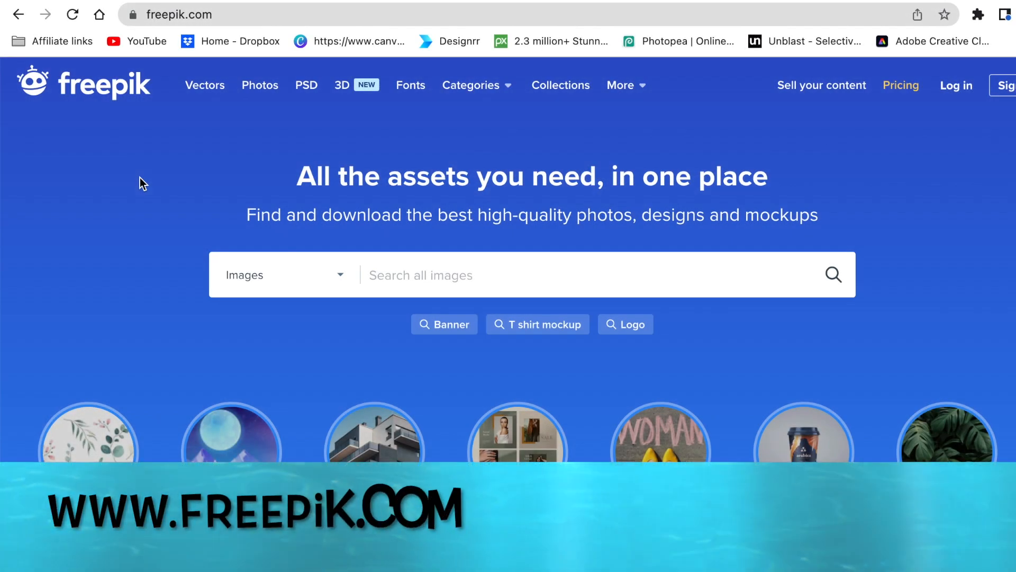
- Open Freepik's Mockups collection and browse the T-shirt, Book and Packaging categories
{"action": "scroll", "scroll_direction": "down", "scroll_amount": 3}
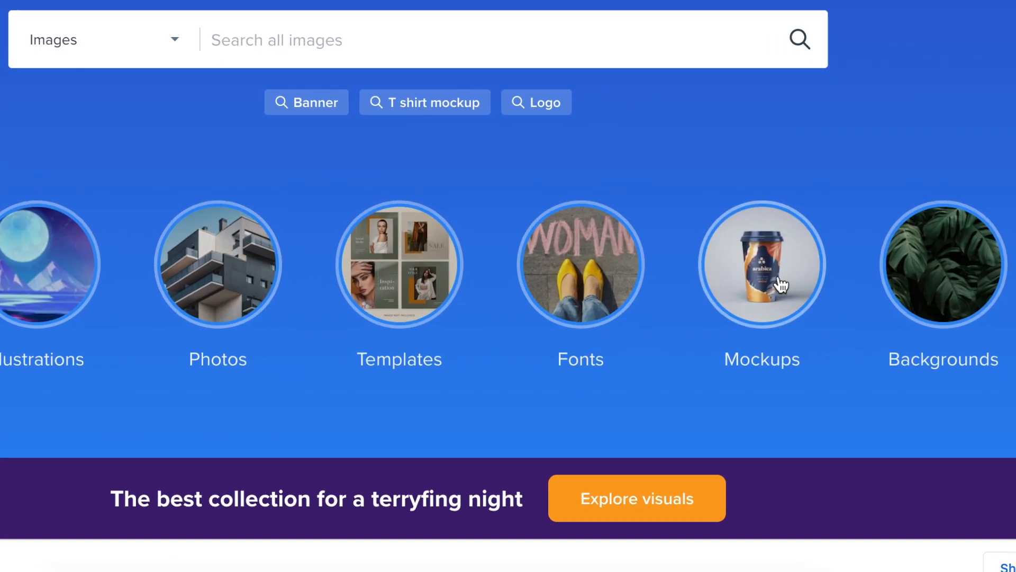
{"action": "left_click", "coordinate": [763, 263]}
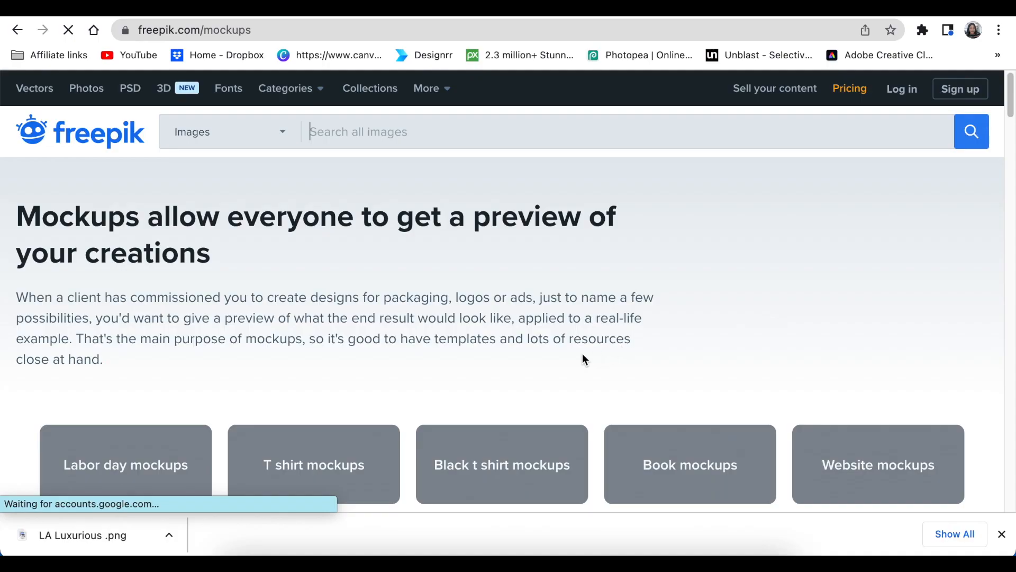
{"action": "scroll", "scroll_direction": "down", "scroll_amount": 3}
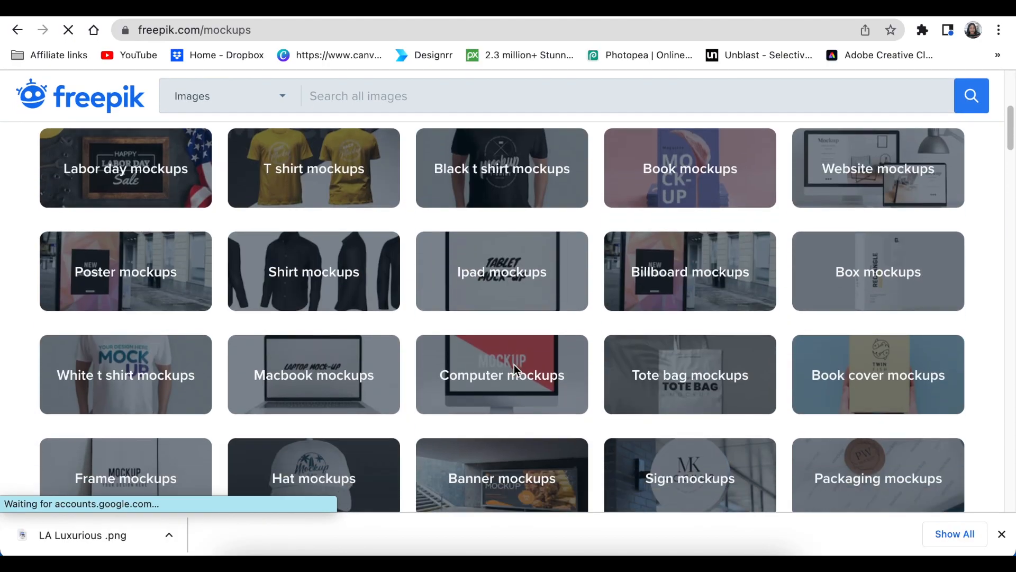
{"action": "scroll", "scroll_direction": "down", "scroll_amount": 3}
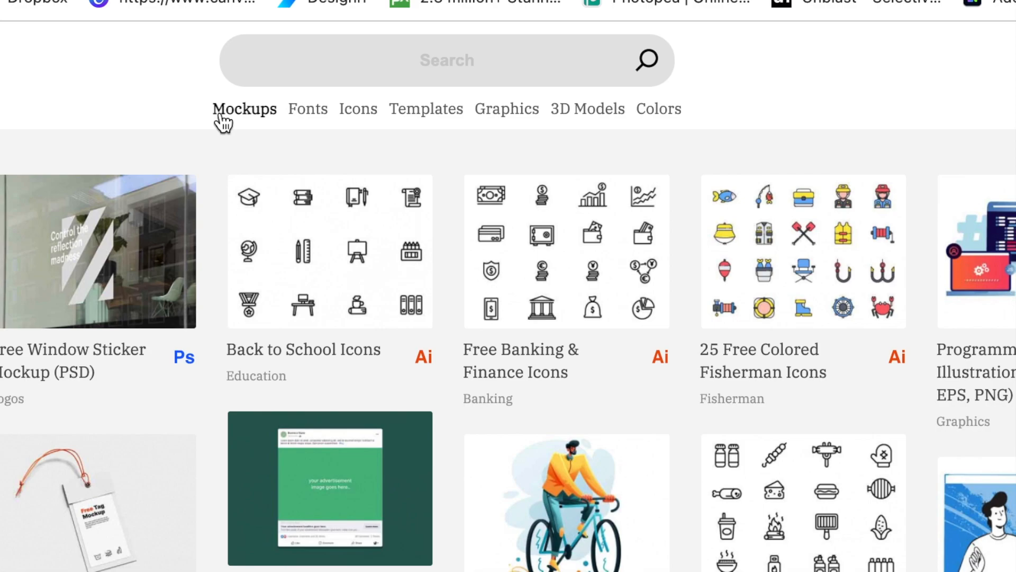
{"action": "mouse_move", "coordinate": [231, 124]}
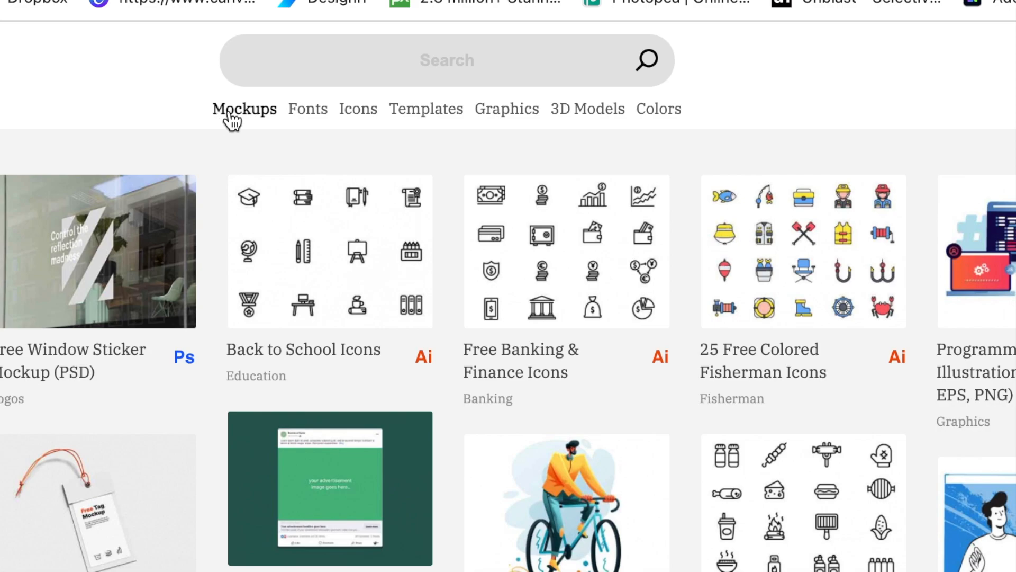
- Browse Unblast's free PSD mockups listing, then focus its search bar
{"action": "left_click", "coordinate": [244, 109]}
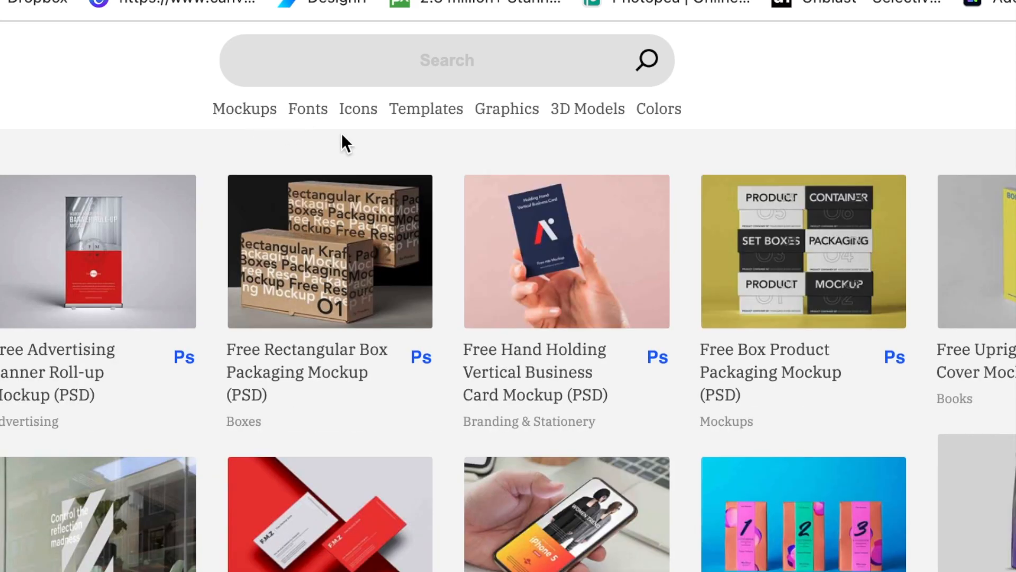
{"action": "scroll", "scroll_direction": "down", "scroll_amount": 3}
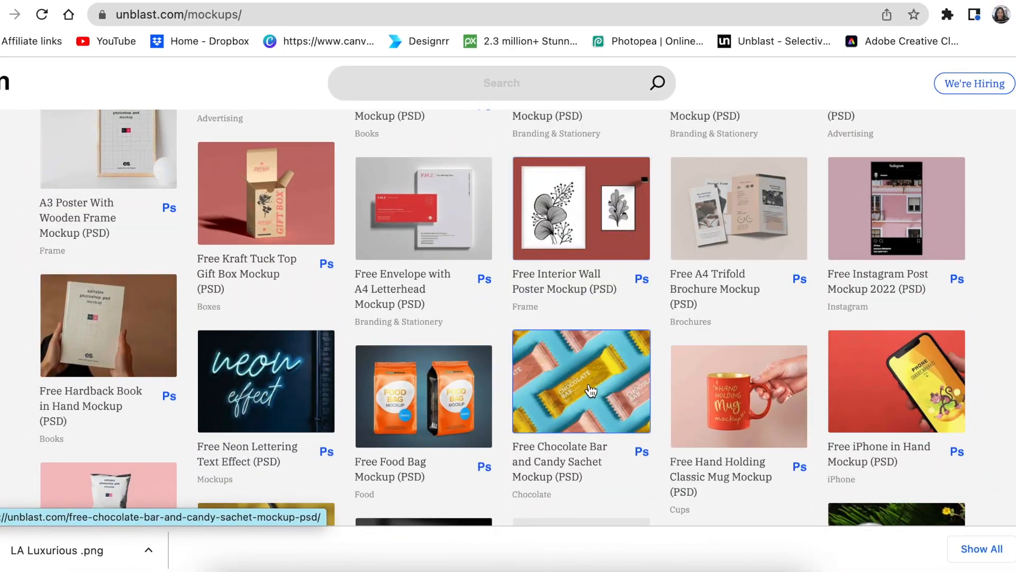
{"action": "scroll", "scroll_direction": "down", "scroll_amount": 3}
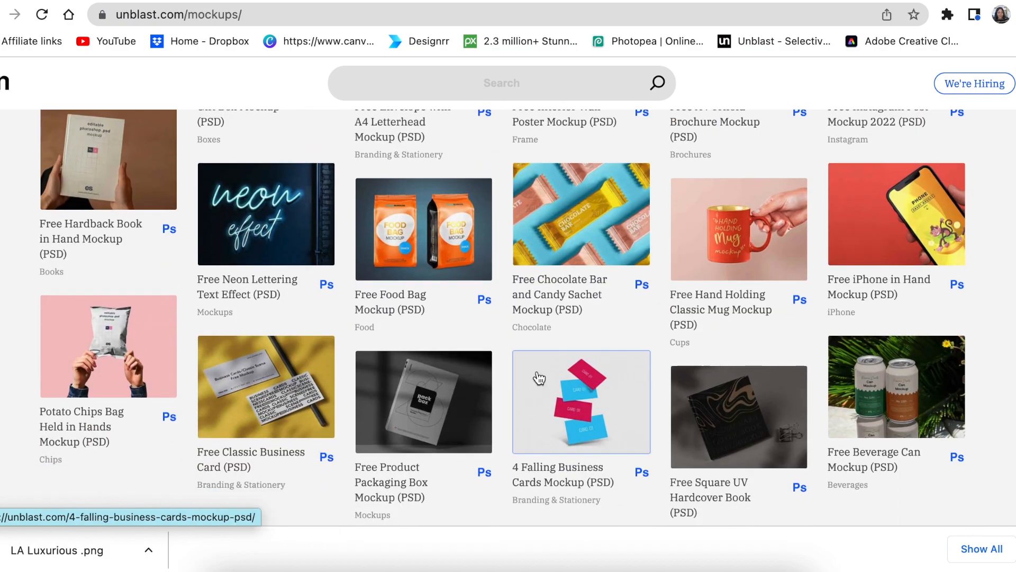
{"action": "mouse_move", "coordinate": [677, 309]}
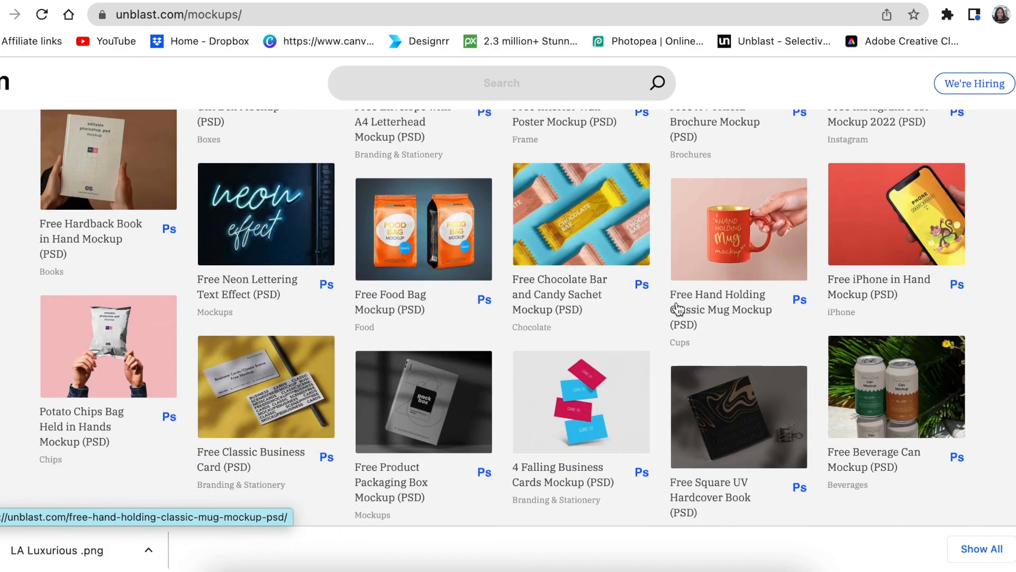
{"action": "mouse_move", "coordinate": [410, 306]}
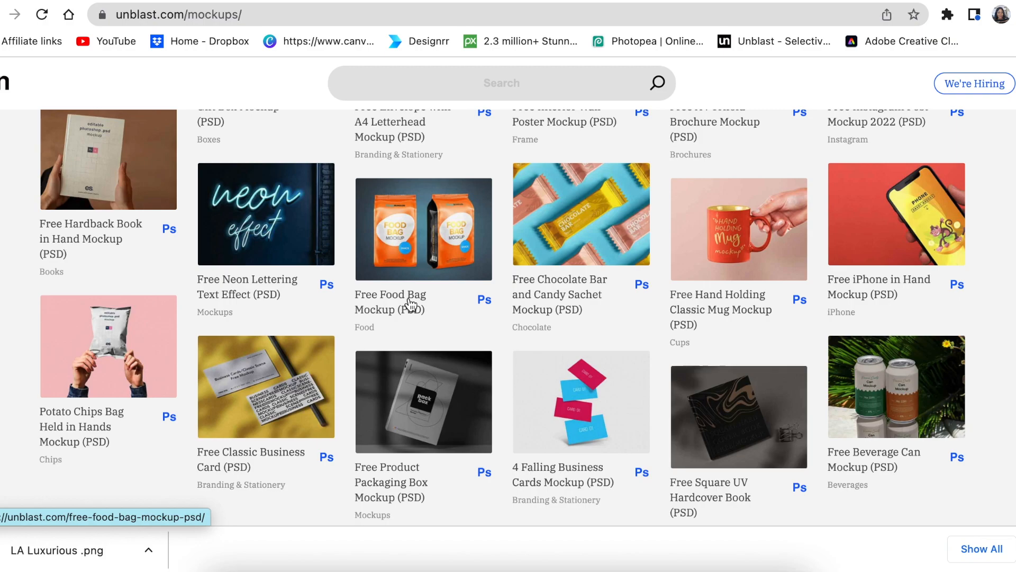
{"action": "scroll", "scroll_direction": "down", "scroll_amount": 3}
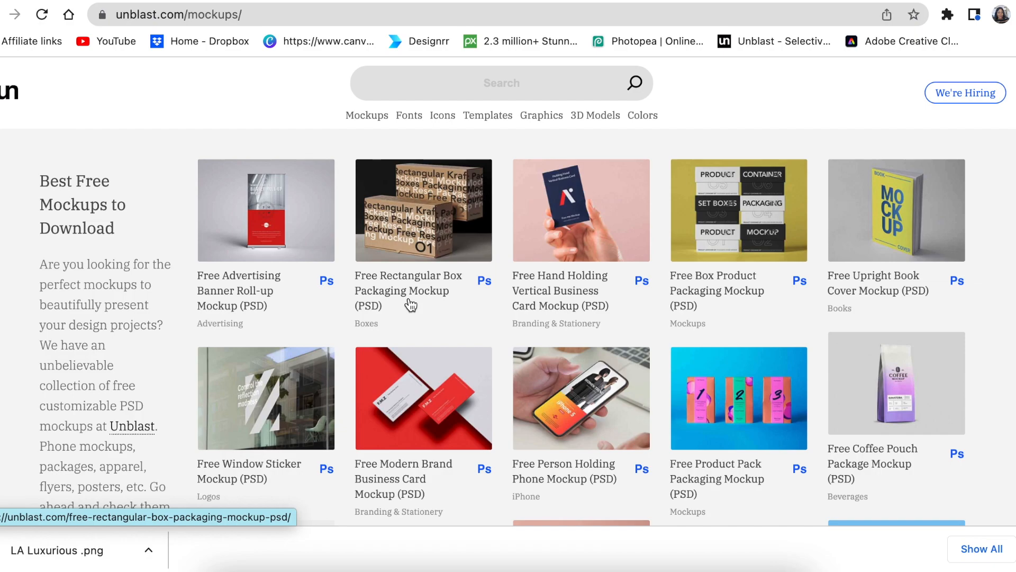
{"action": "left_click", "coordinate": [501, 83]}
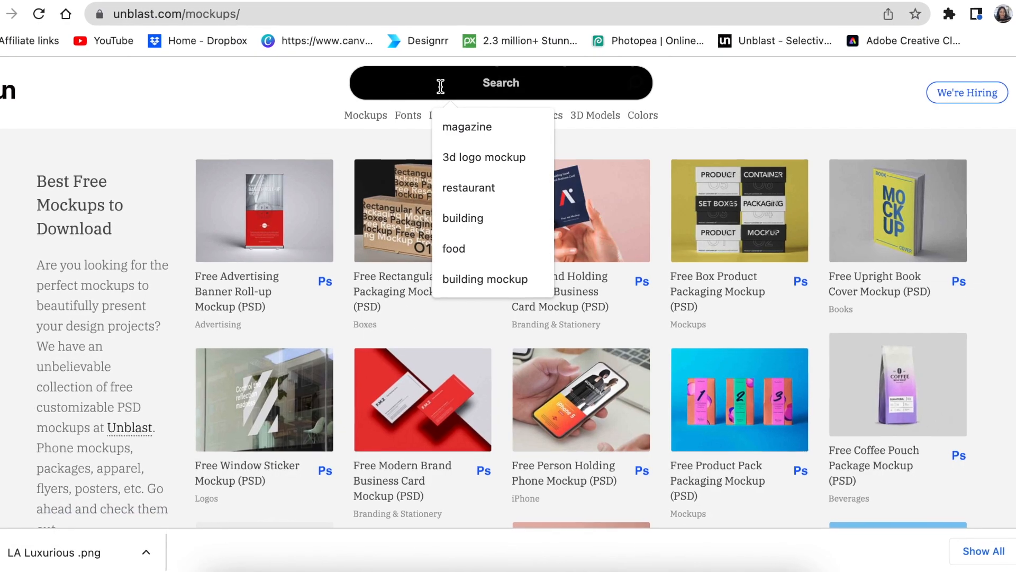
- Search Unblast for 'perfume' and download the free Perfume Mockup PSD
{"action": "type", "text": "pe"}
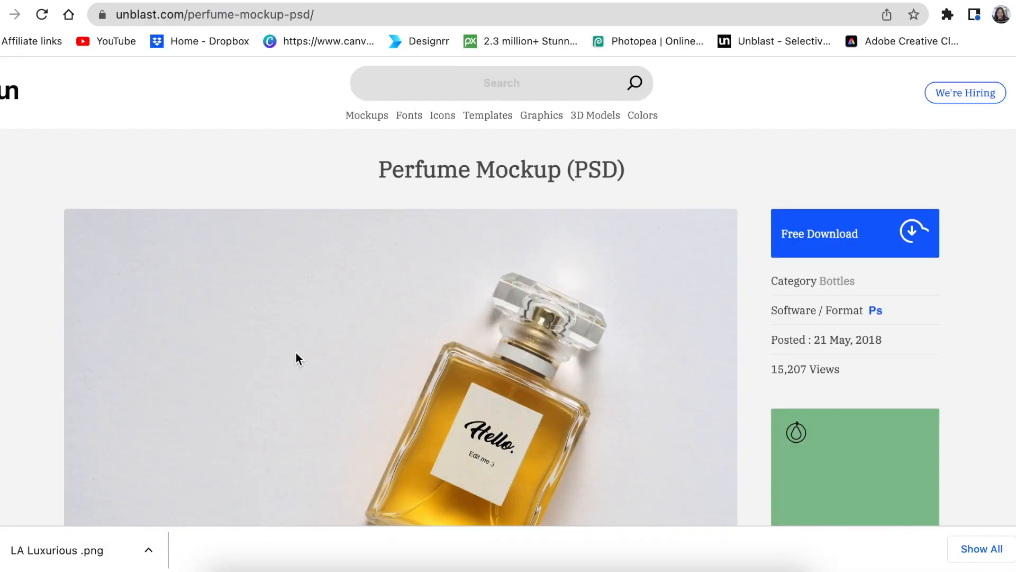
{"action": "scroll", "scroll_direction": "down", "scroll_amount": 3}
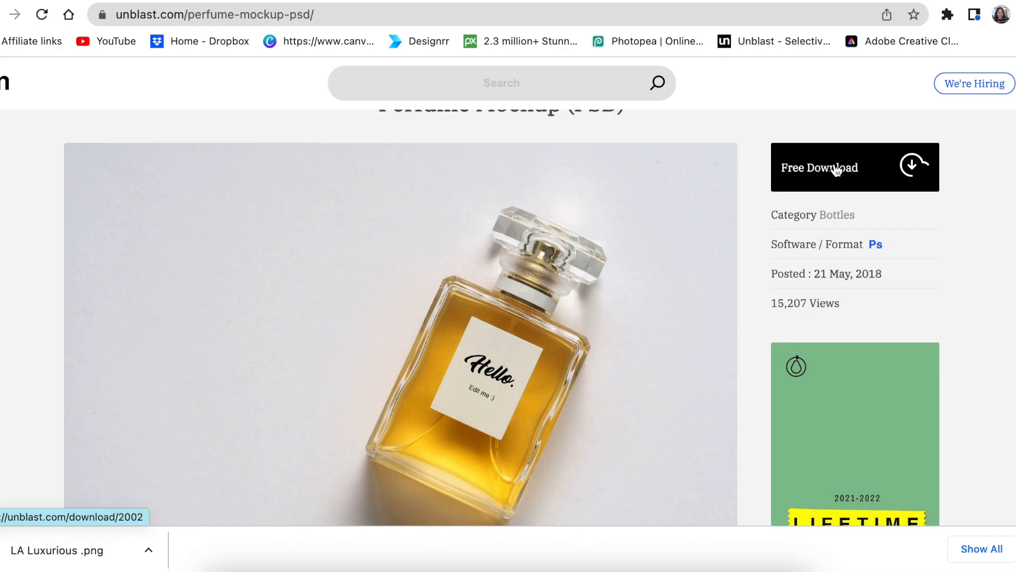
{"action": "left_click", "coordinate": [833, 168]}
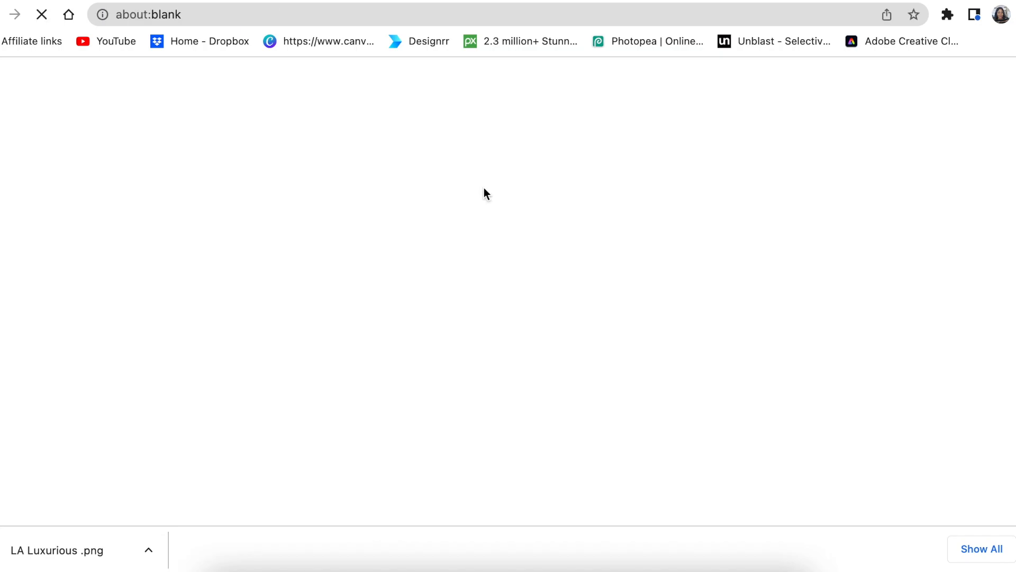
{"action": "left_click", "coordinate": [487, 188]}
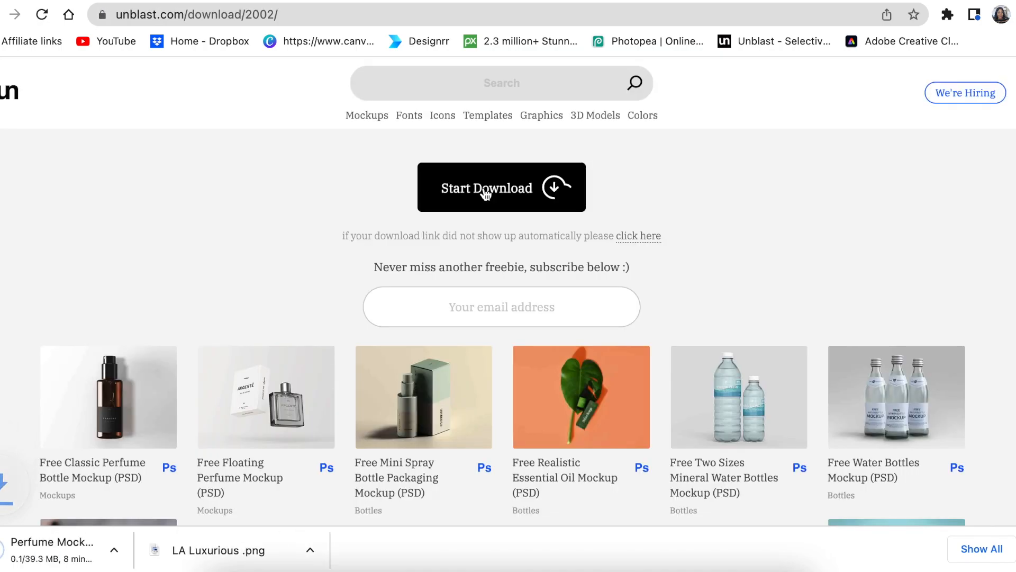
{"action": "left_click", "coordinate": [487, 188]}
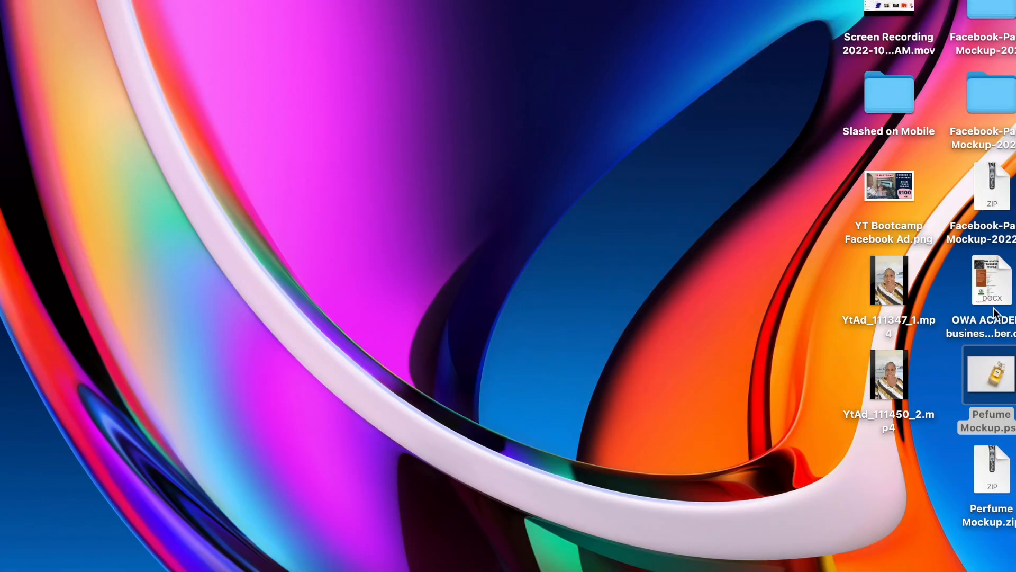
- Extract Perfume Mockup.zip on the Desktop and select the resulting PSD
{"action": "right_click", "coordinate": [992, 469]}
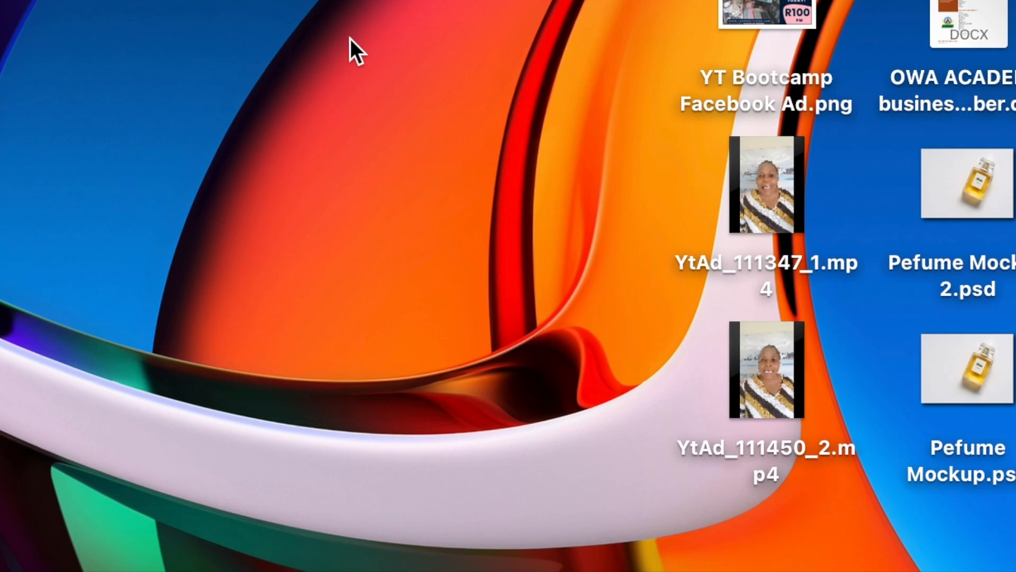
{"action": "mouse_move", "coordinate": [734, 321]}
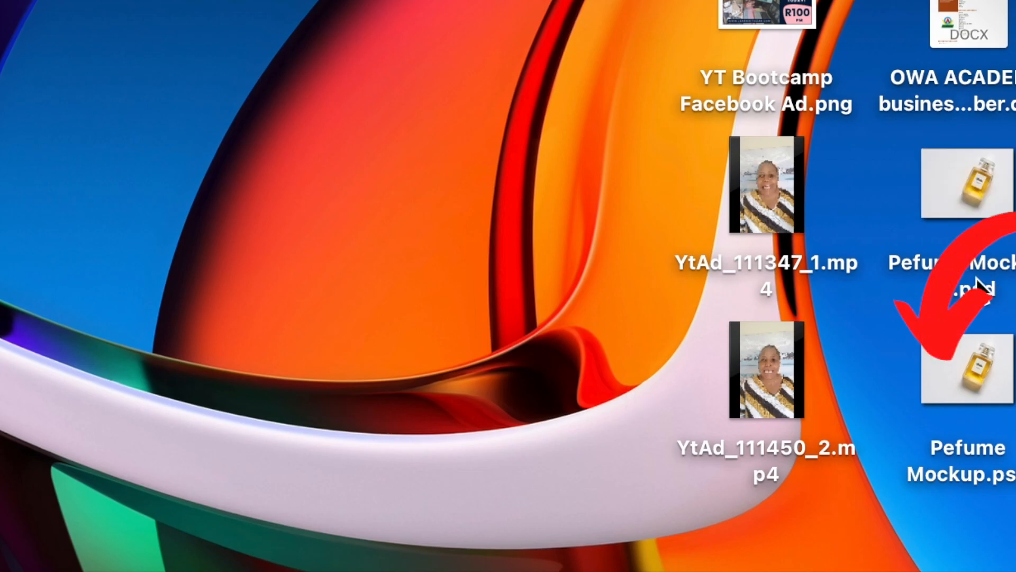
{"action": "left_click", "coordinate": [643, 41]}
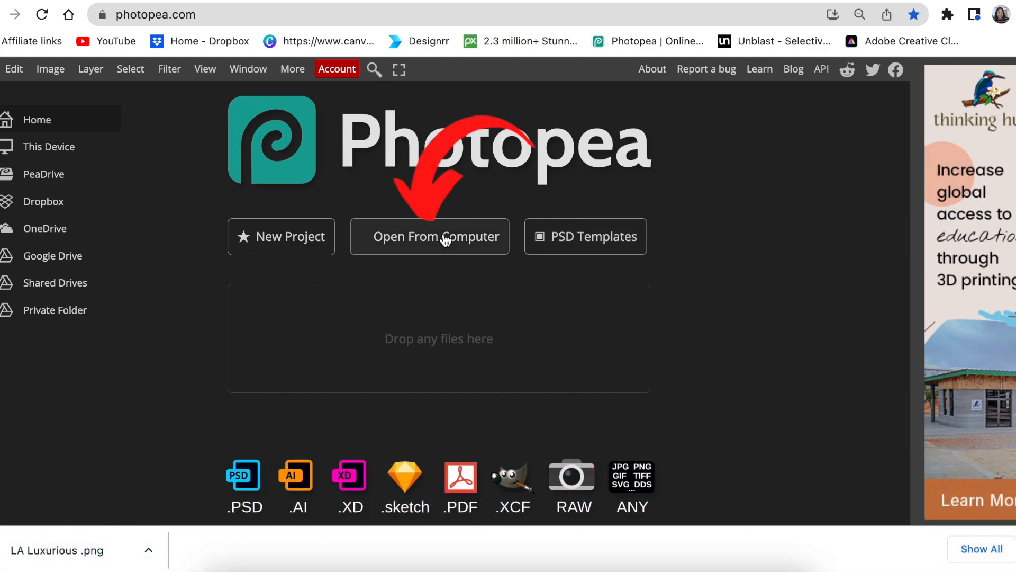
{"action": "mouse_move", "coordinate": [418, 247]}
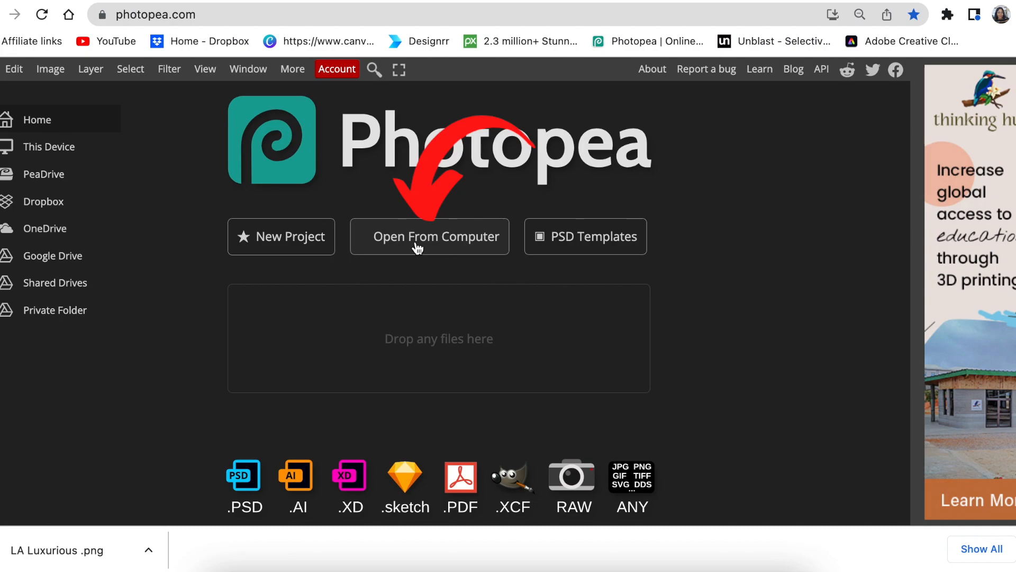
- Open Perfume Mockup.psd from the Desktop in Photopea
{"action": "left_click", "coordinate": [430, 236]}
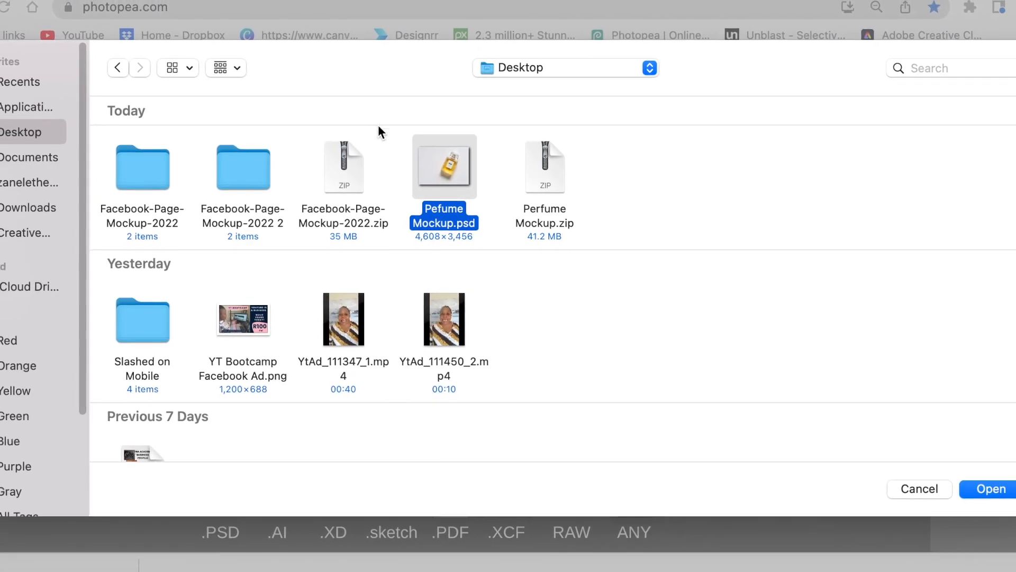
{"action": "left_click", "coordinate": [991, 489]}
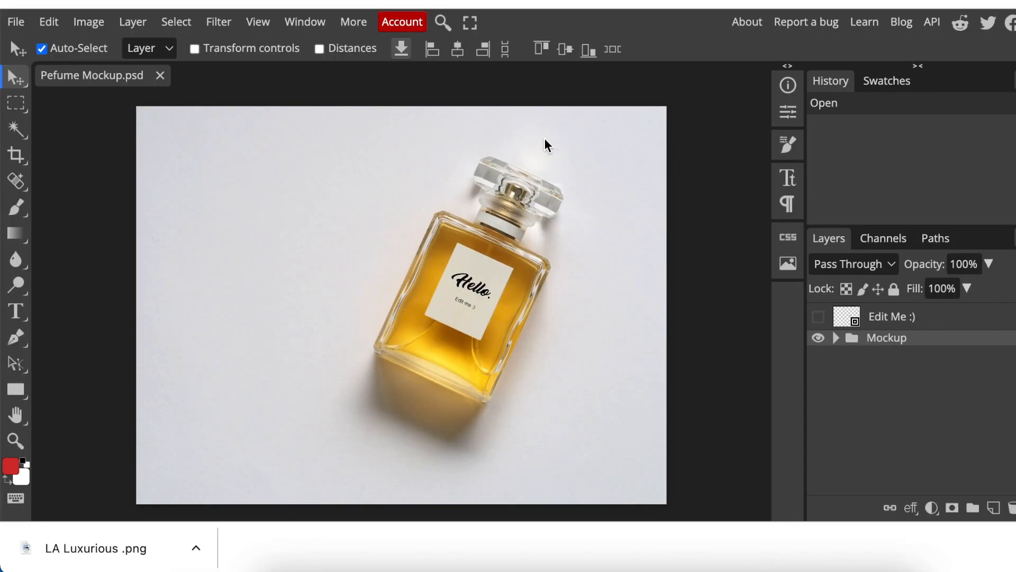
{"action": "mouse_move", "coordinate": [613, 362]}
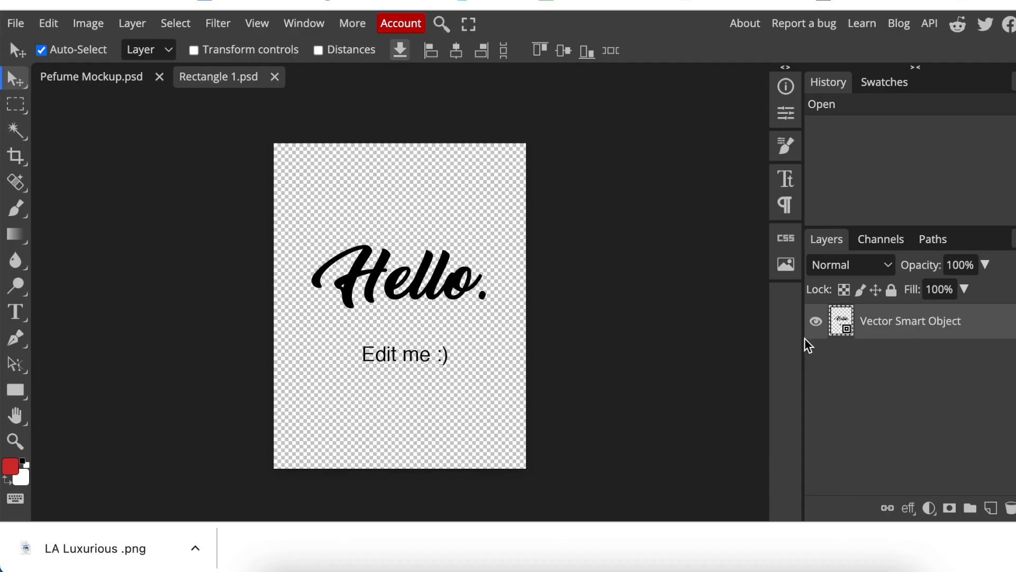
{"action": "mouse_move", "coordinate": [817, 324]}
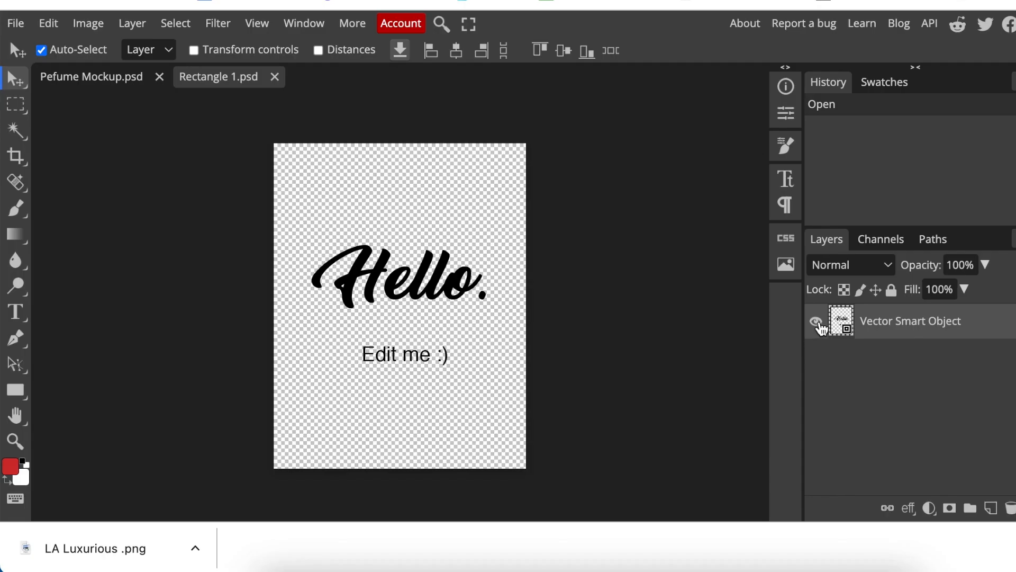
- Hide the placeholder Hello vector layer so the LA Luxurious logo shows on the label
{"action": "left_click", "coordinate": [816, 321]}
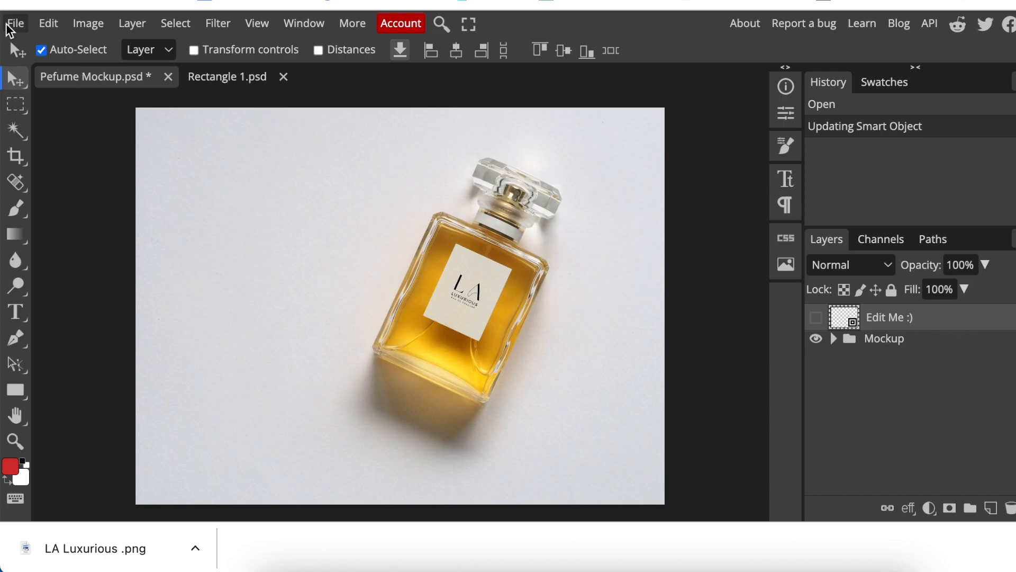
- Open Photopea's File menu to export the mockup as PNG
{"action": "left_click", "coordinate": [16, 22]}
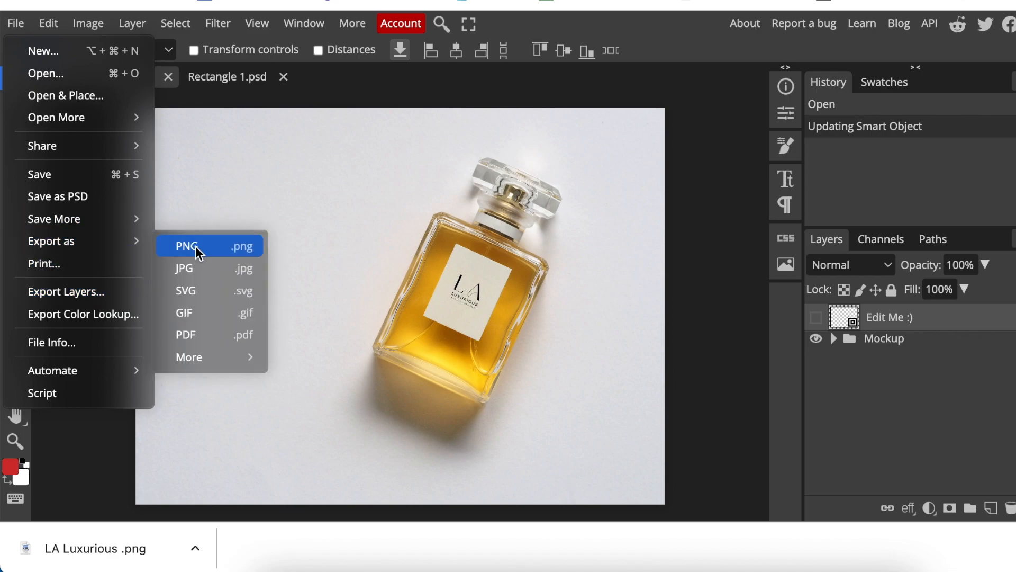
{"action": "mouse_move", "coordinate": [191, 316]}
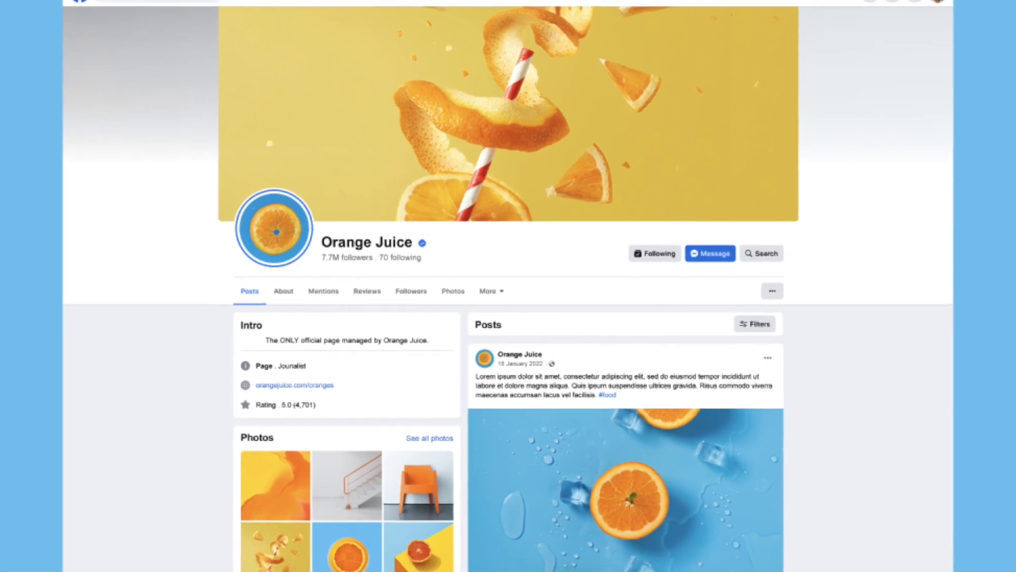
- Open the Orange Juice Facebook Page Mockup and scroll through its page preview
{"action": "scroll", "scroll_direction": "down", "scroll_amount": 3}
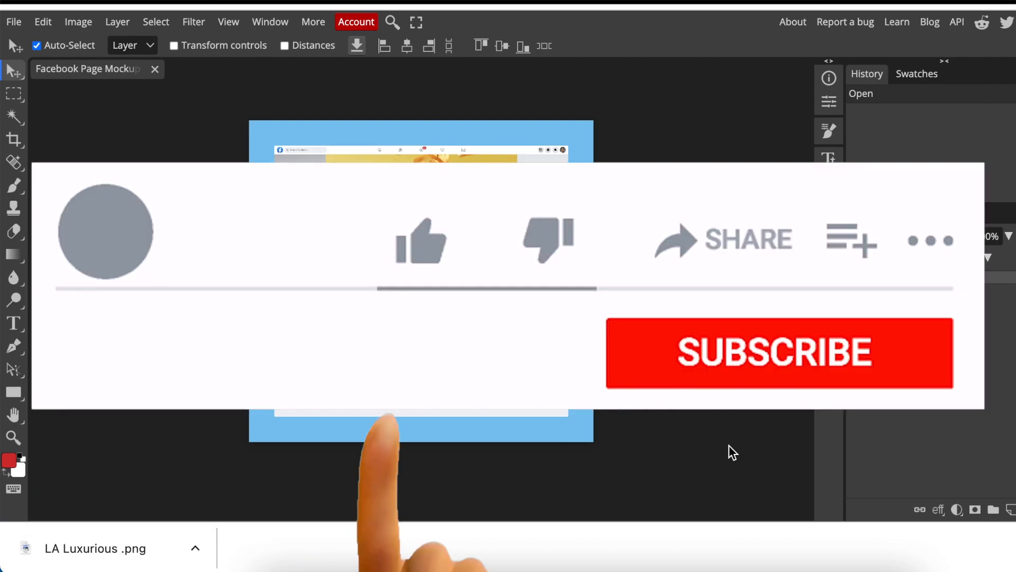
{"action": "left_click", "coordinate": [776, 354]}
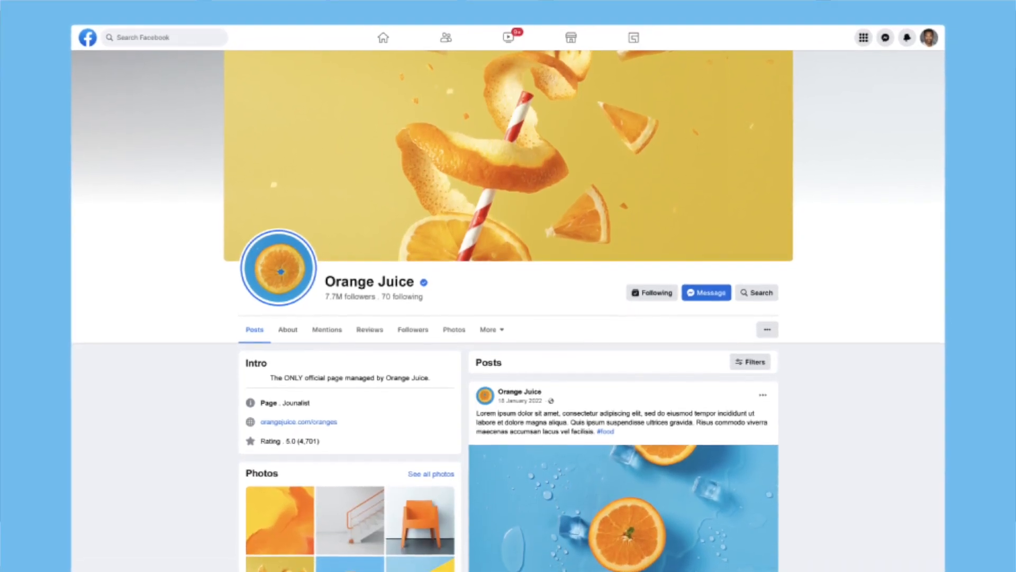
{"action": "scroll", "scroll_direction": "down", "scroll_amount": 3}
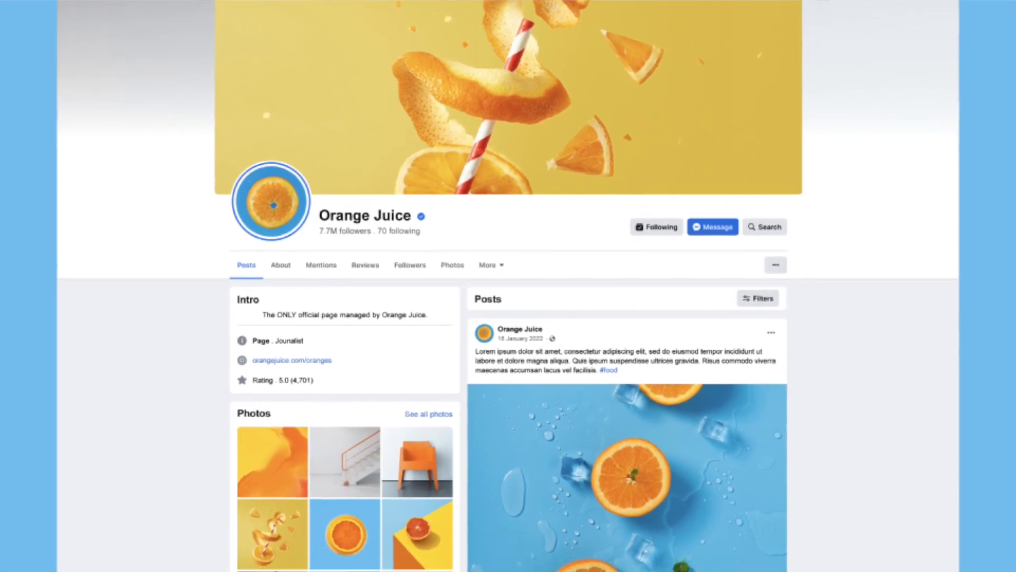
{"action": "scroll", "scroll_direction": "down", "scroll_amount": 3}
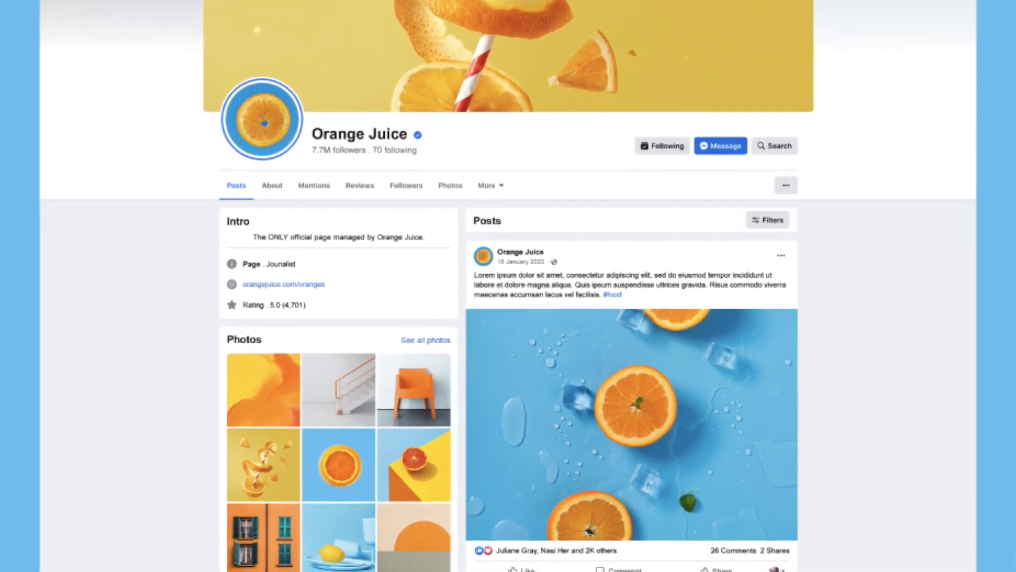
{"action": "scroll", "scroll_direction": "down", "scroll_amount": 3}
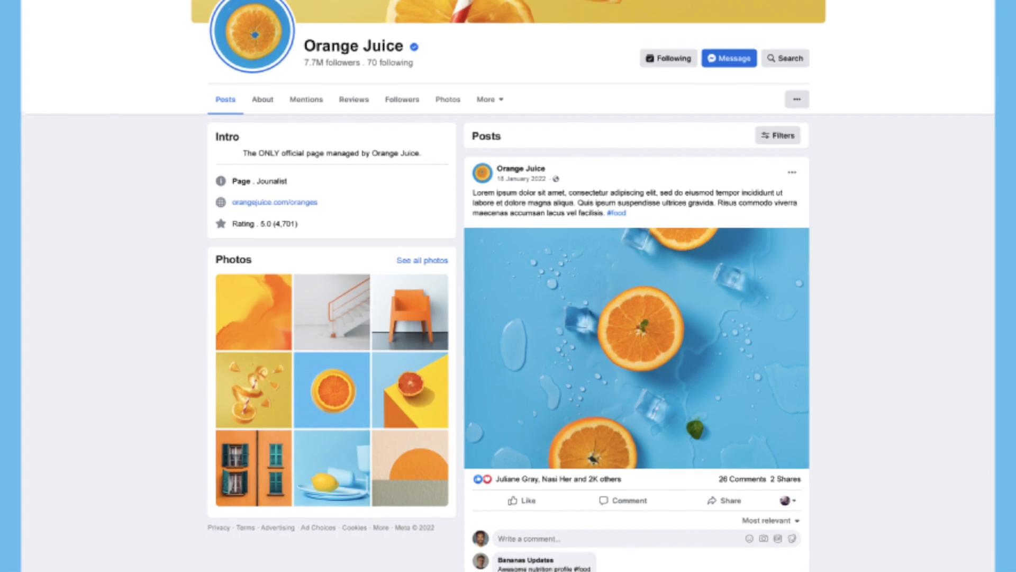
{"action": "scroll", "scroll_direction": "down", "scroll_amount": 3}
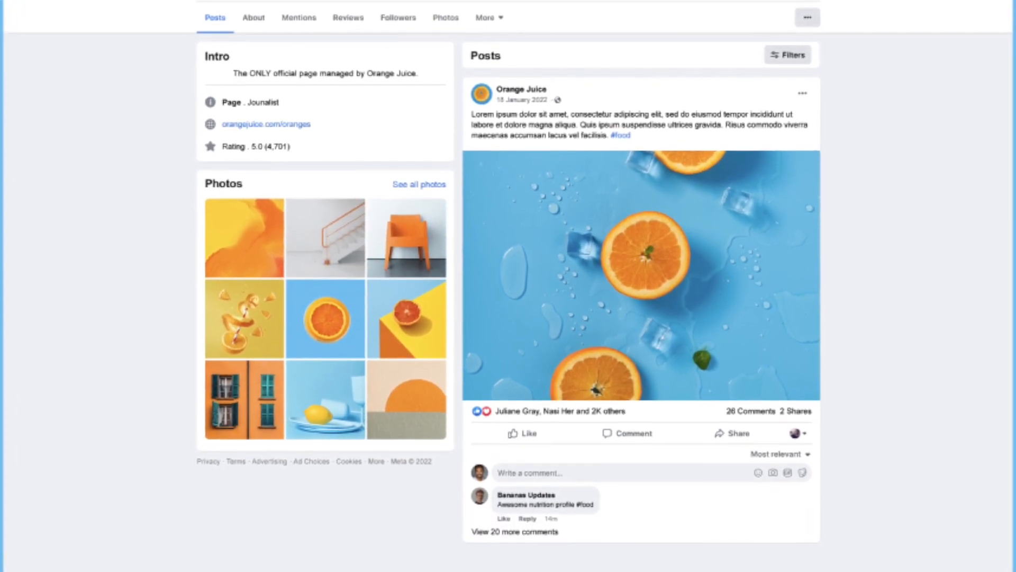